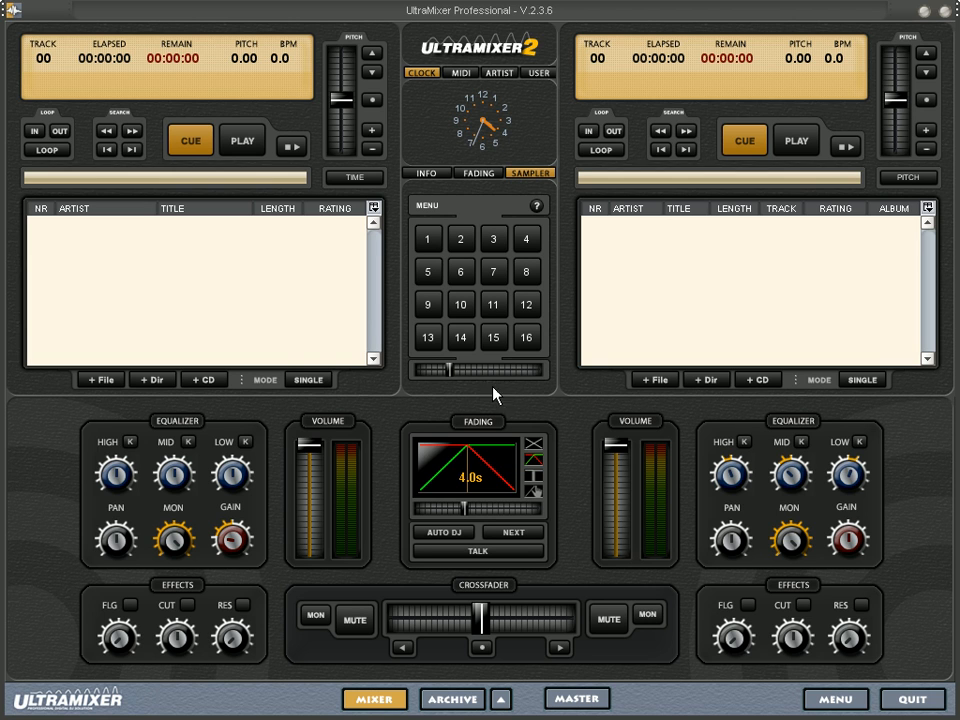
mouse_move(583, 503)
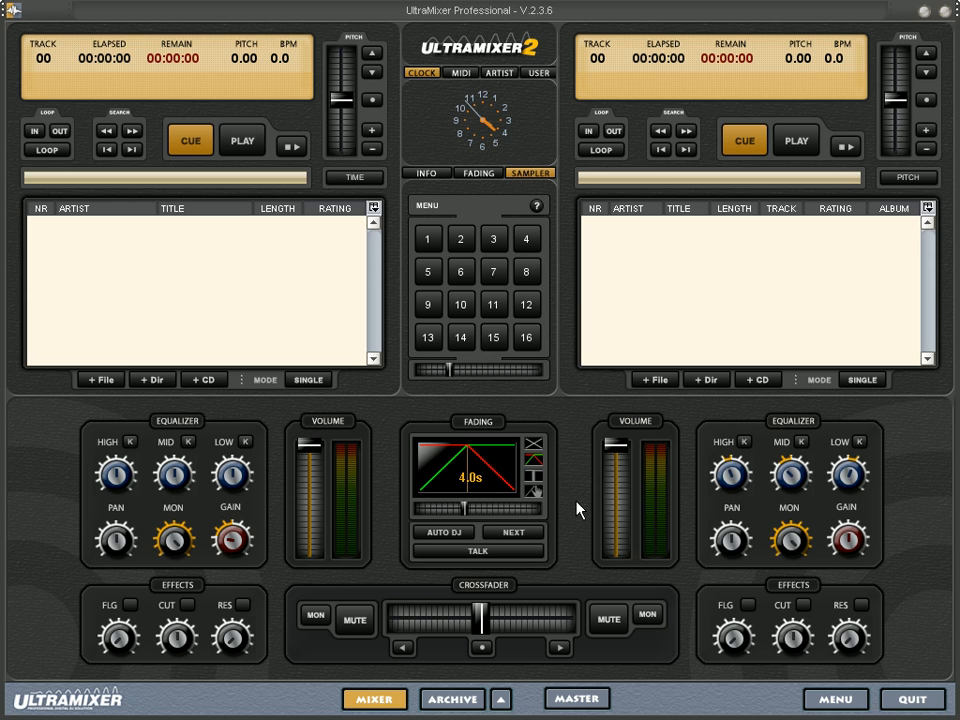
mouse_move(475, 485)
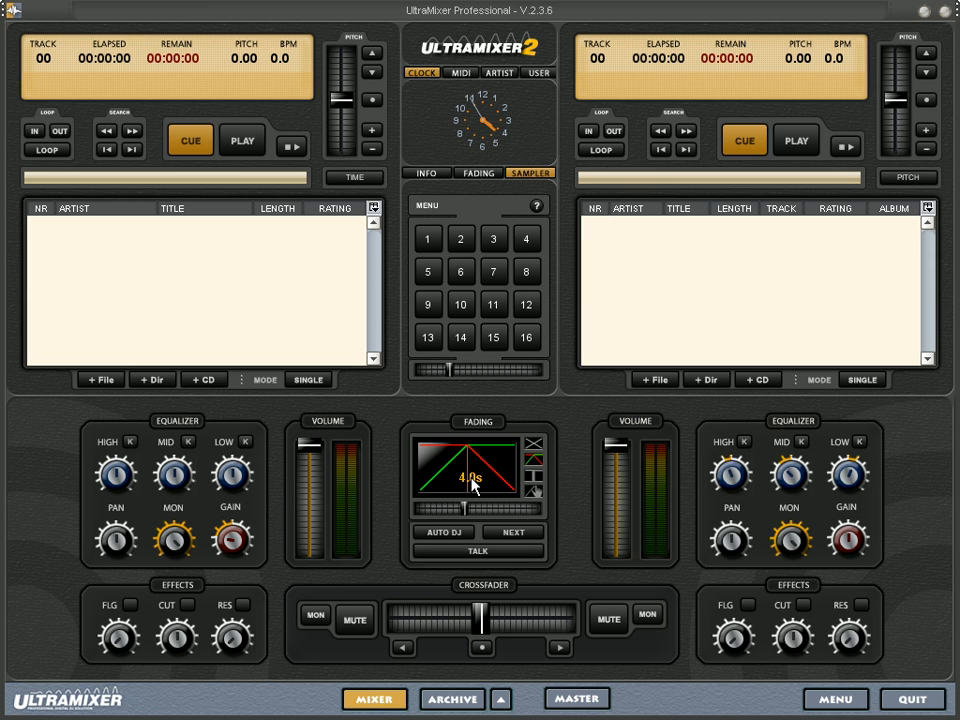
mouse_move(415, 457)
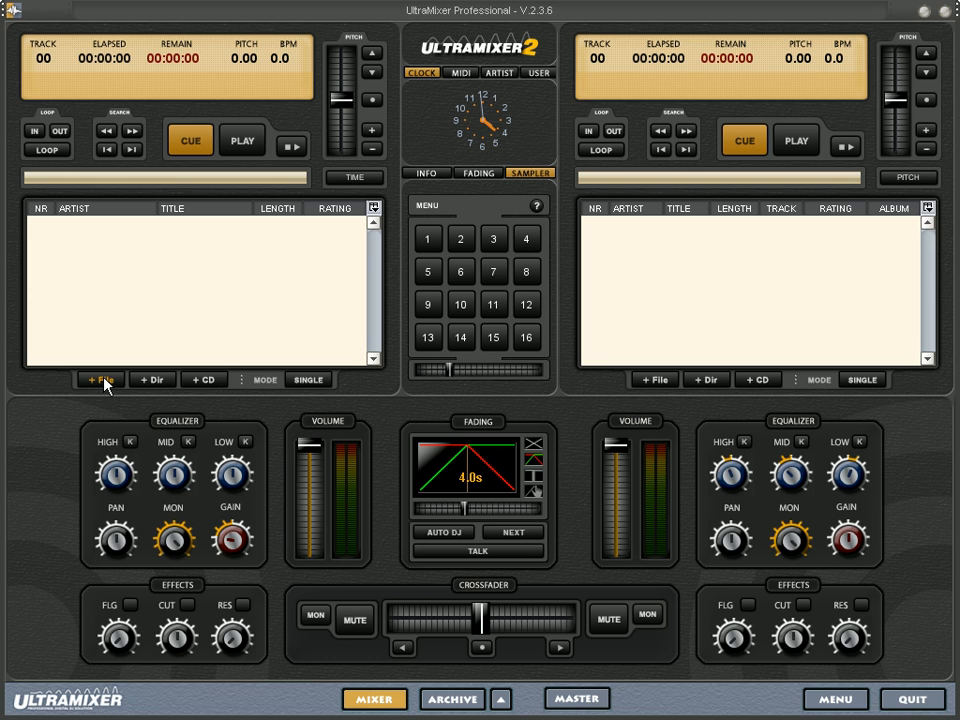
- Load DJ_Spun-DJ_Spun_Eats_The_Worm.mp3 from the USB disk onto the left deck
click(99, 379)
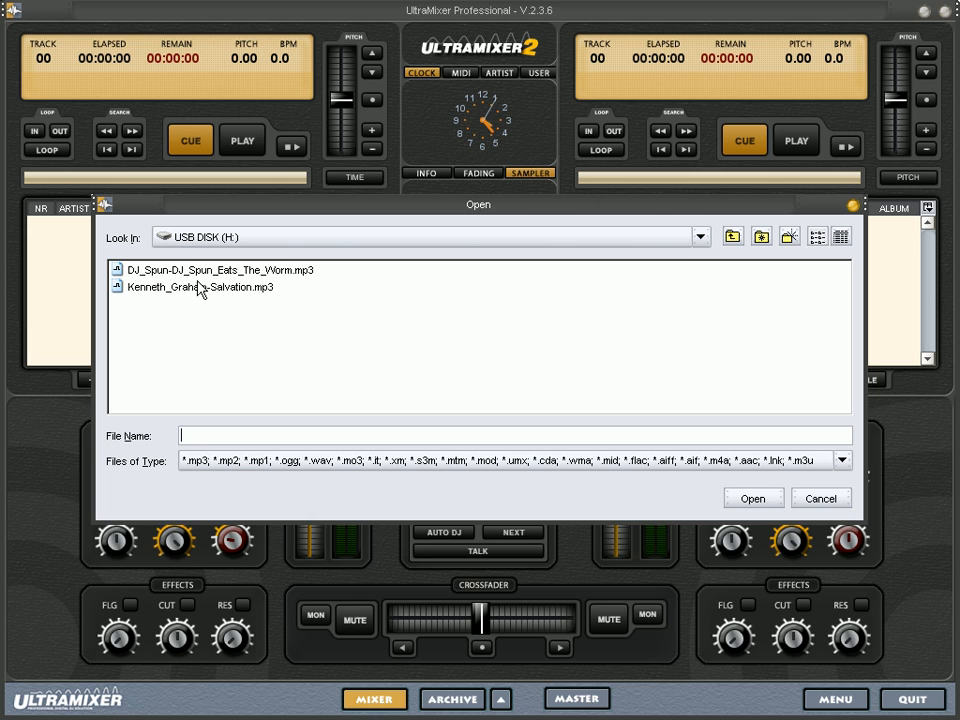
click(218, 270)
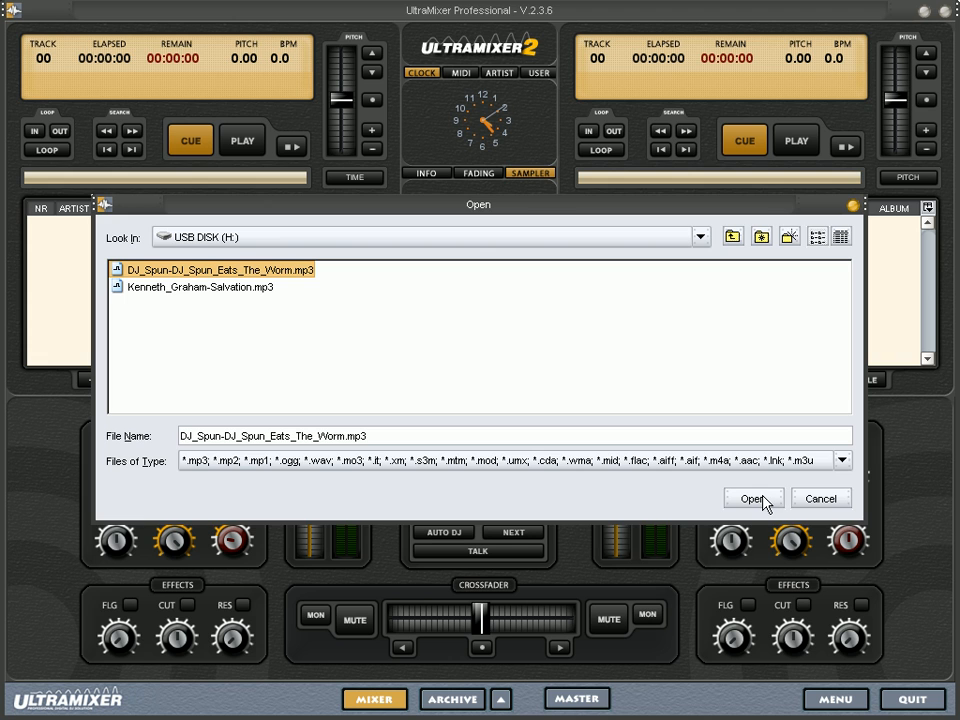
click(752, 498)
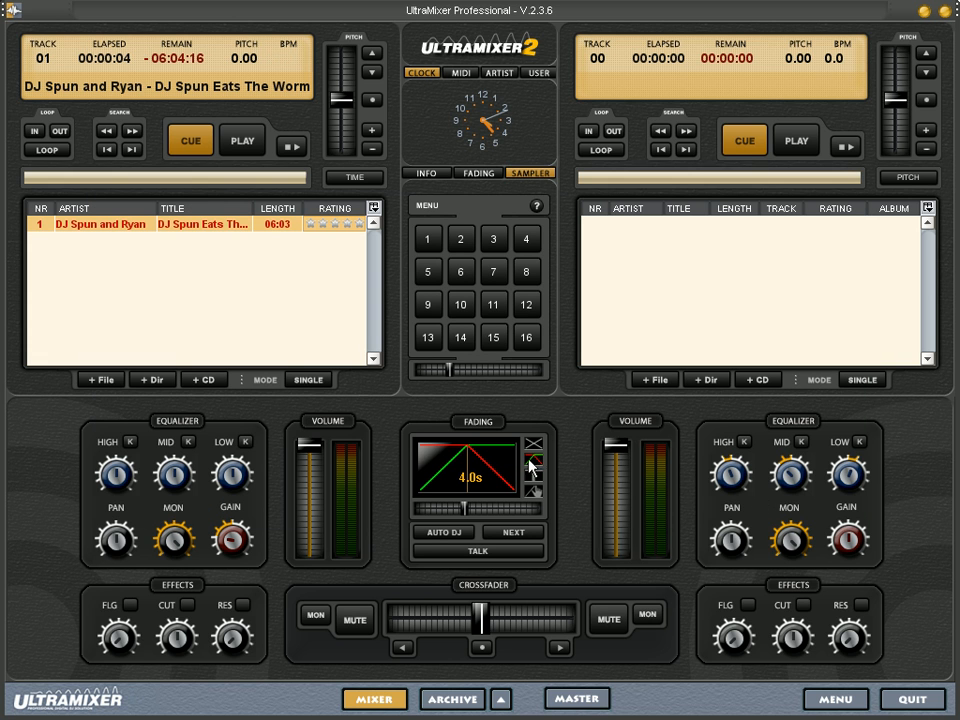
mouse_move(185, 265)
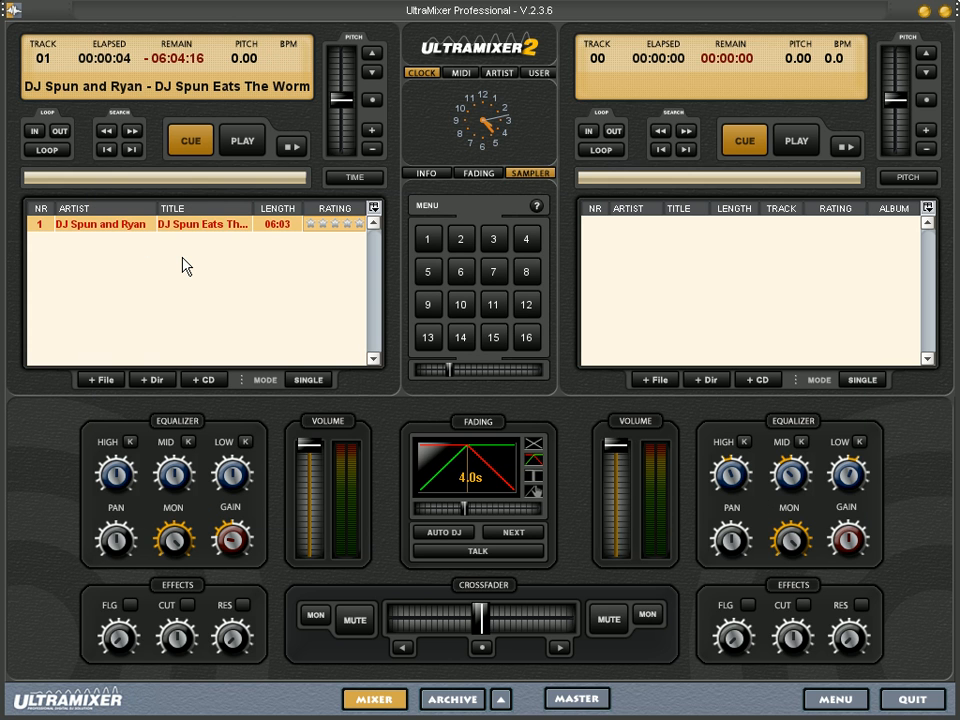
mouse_move(172, 258)
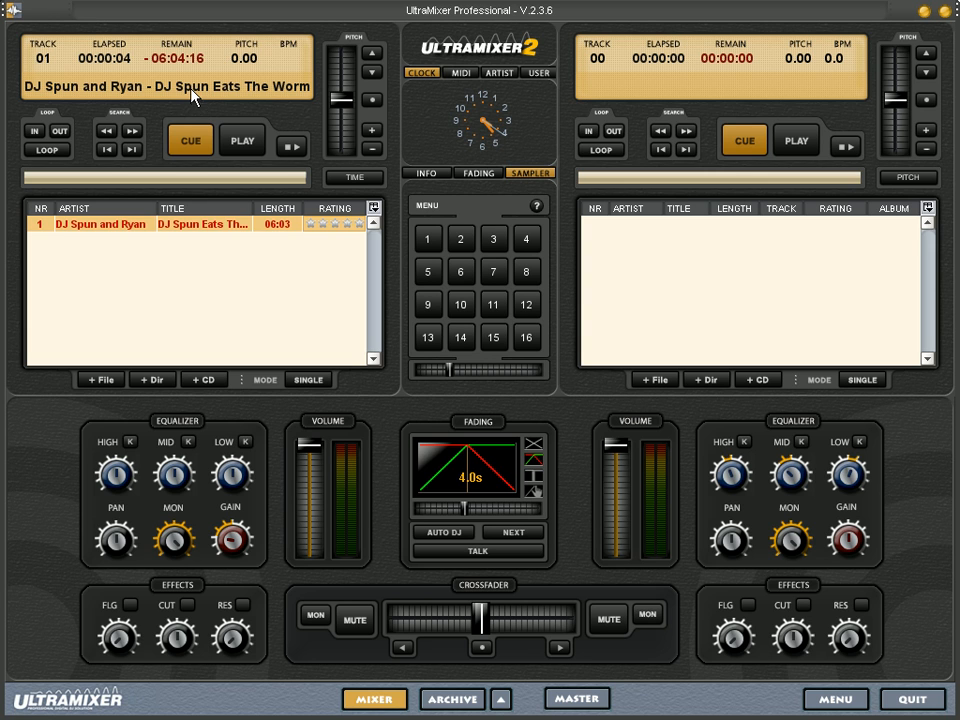
mouse_move(225, 118)
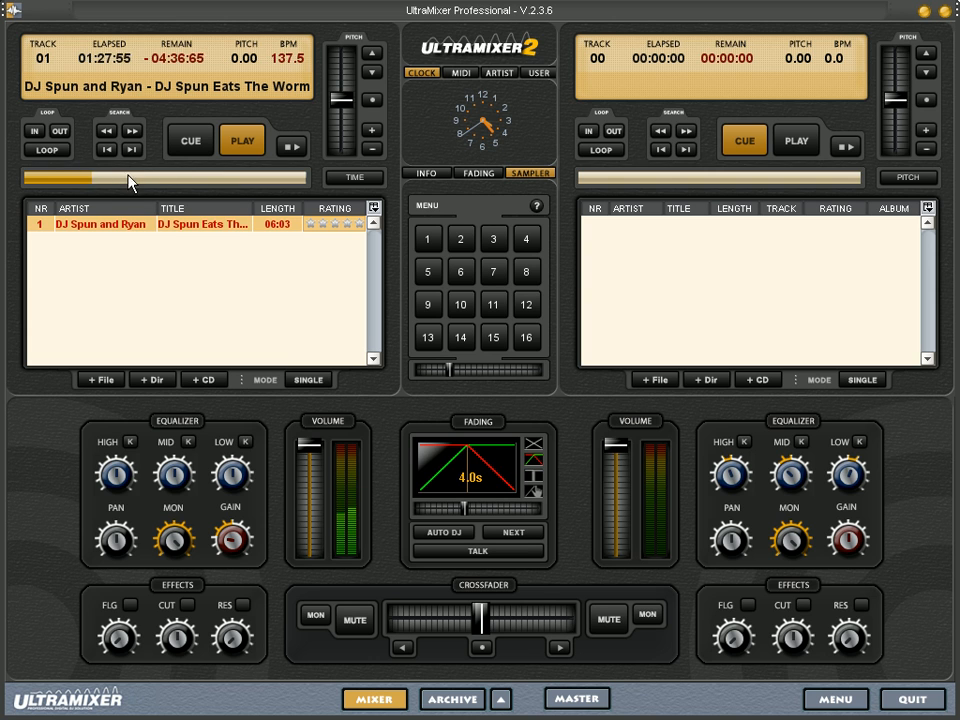
- Seek ahead, then back near the start of the left track, and raise its pitch
drag(128, 178, 248, 178)
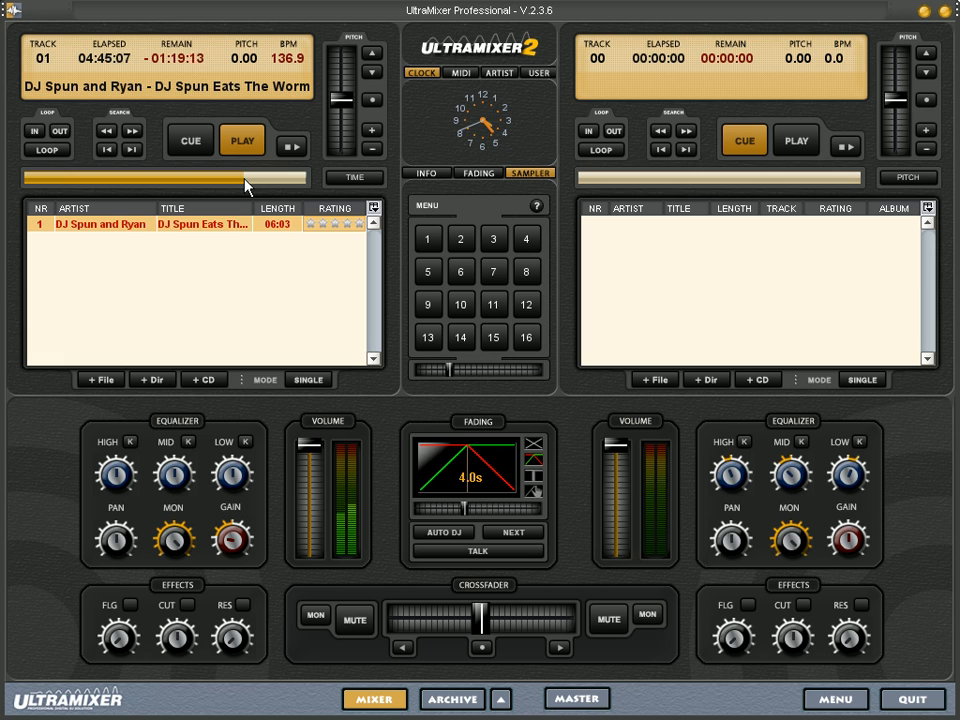
click(60, 177)
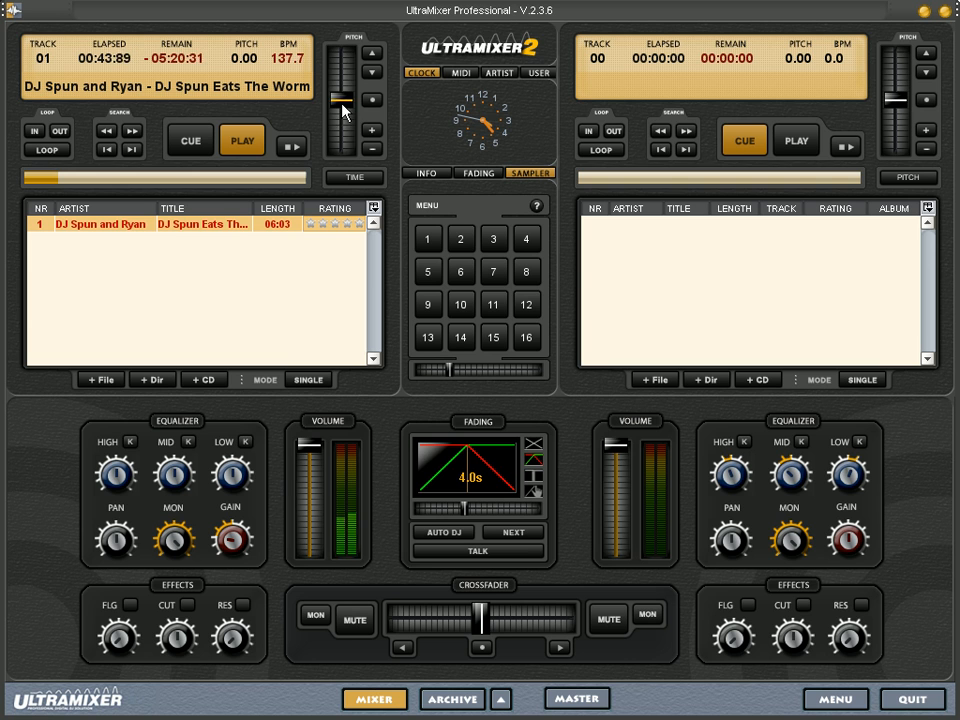
drag(336, 100, 340, 62)
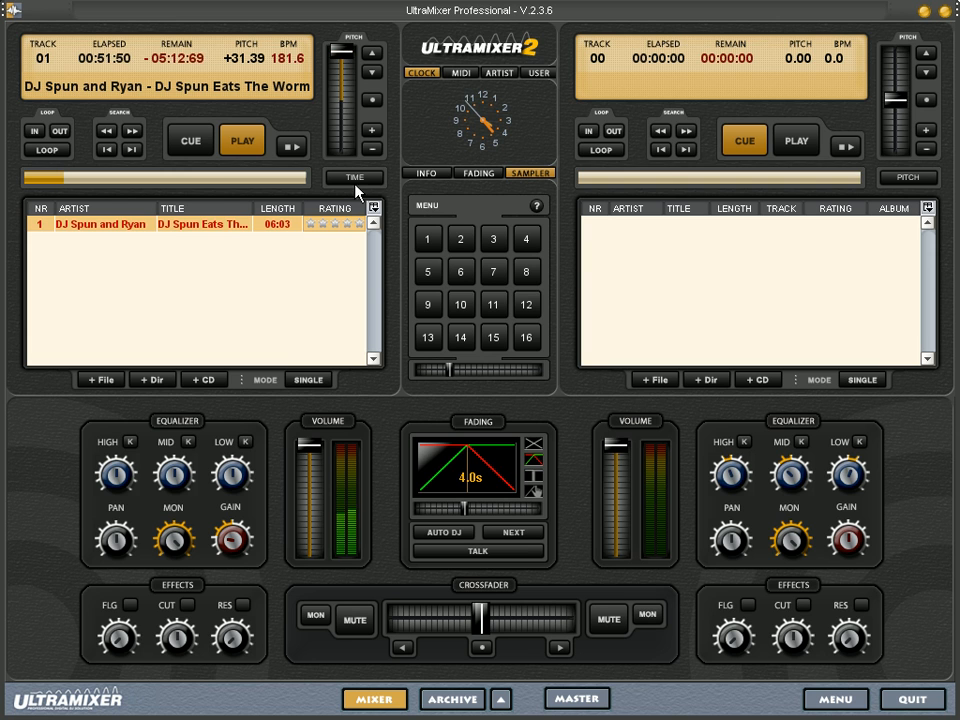
- Toggle TIME/PITCH mode, raise the tempo again, then return pitch to zero
click(352, 177)
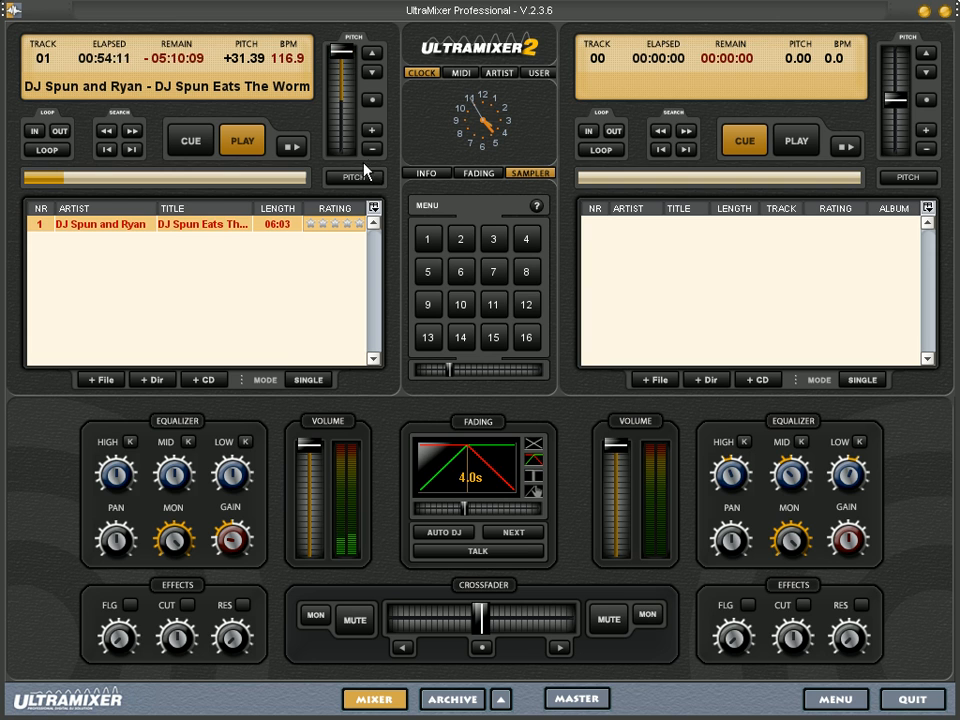
click(354, 177)
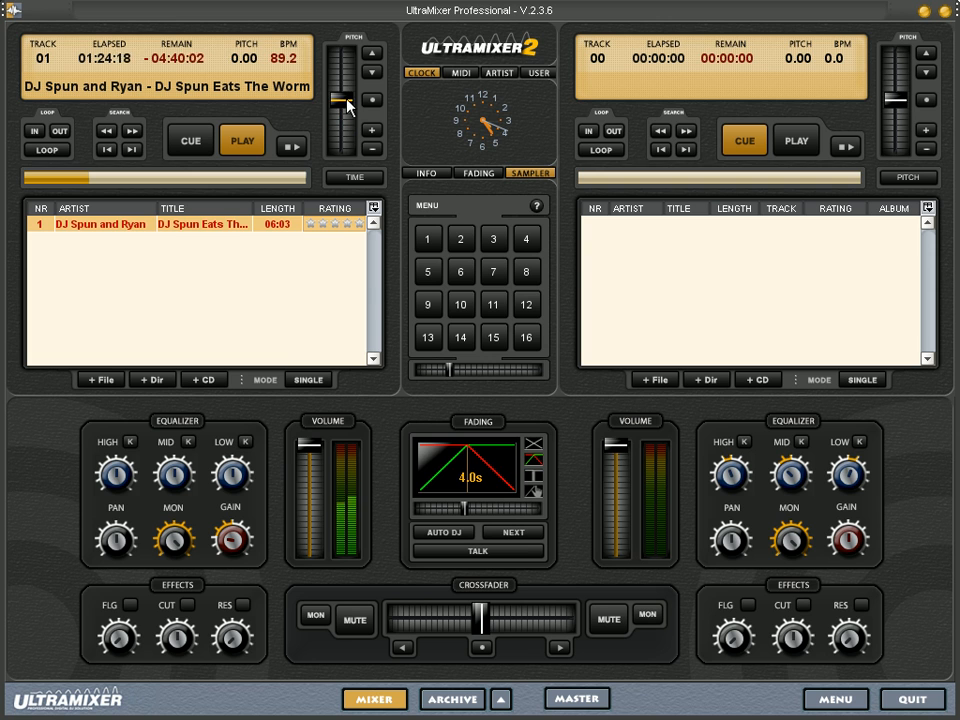
drag(340, 100, 340, 55)
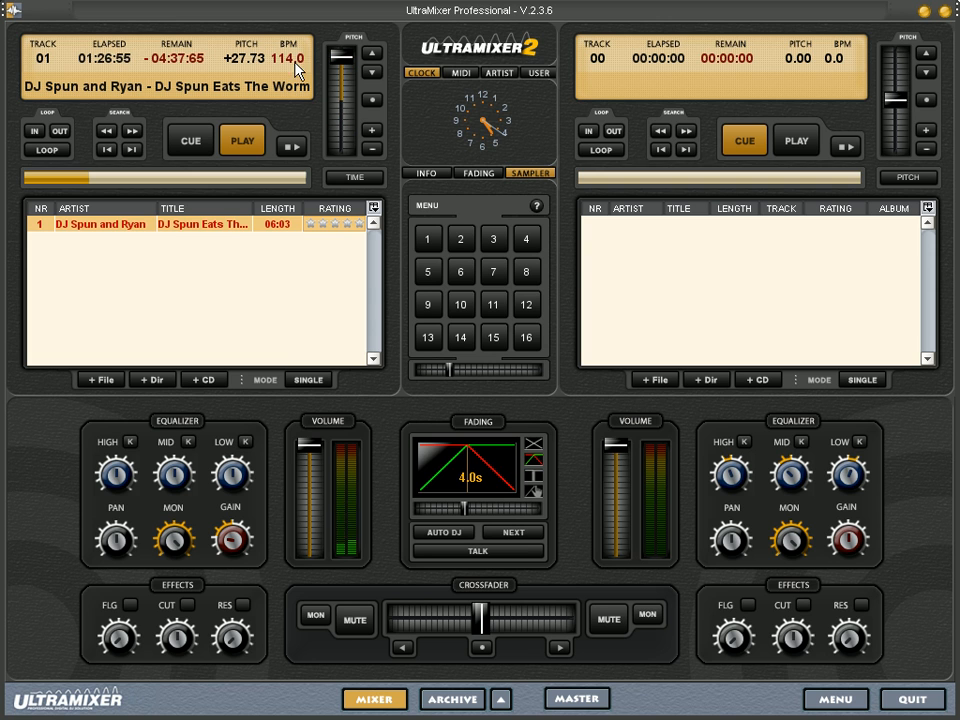
drag(342, 58, 342, 110)
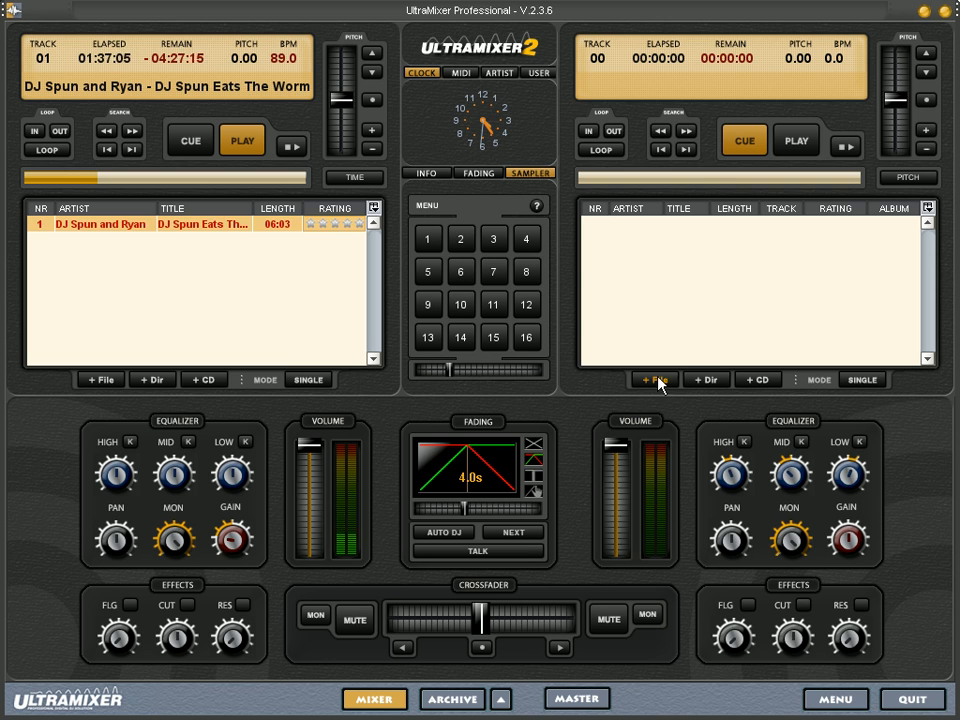
- Add Kenneth_Graham-Salvation.mp3 to the right deck and start it playing
click(654, 379)
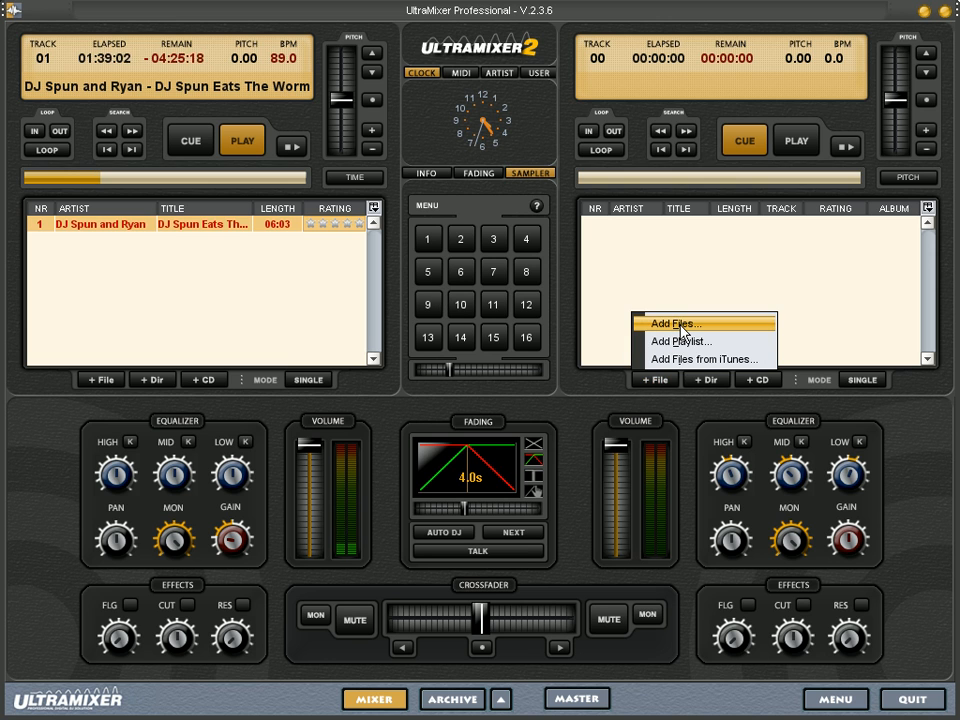
click(675, 323)
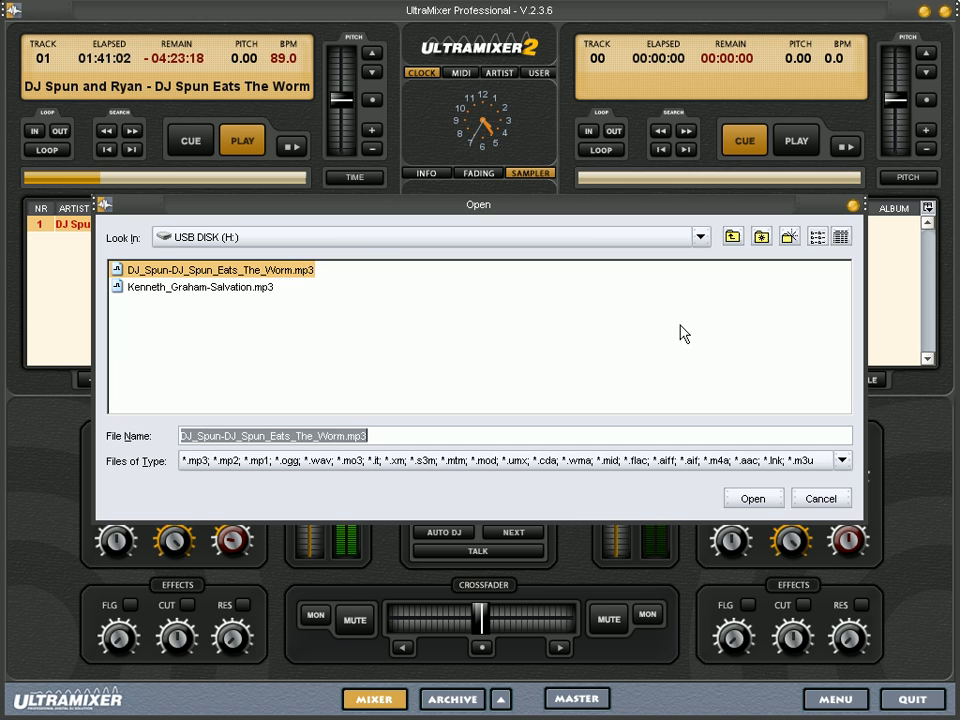
click(205, 287)
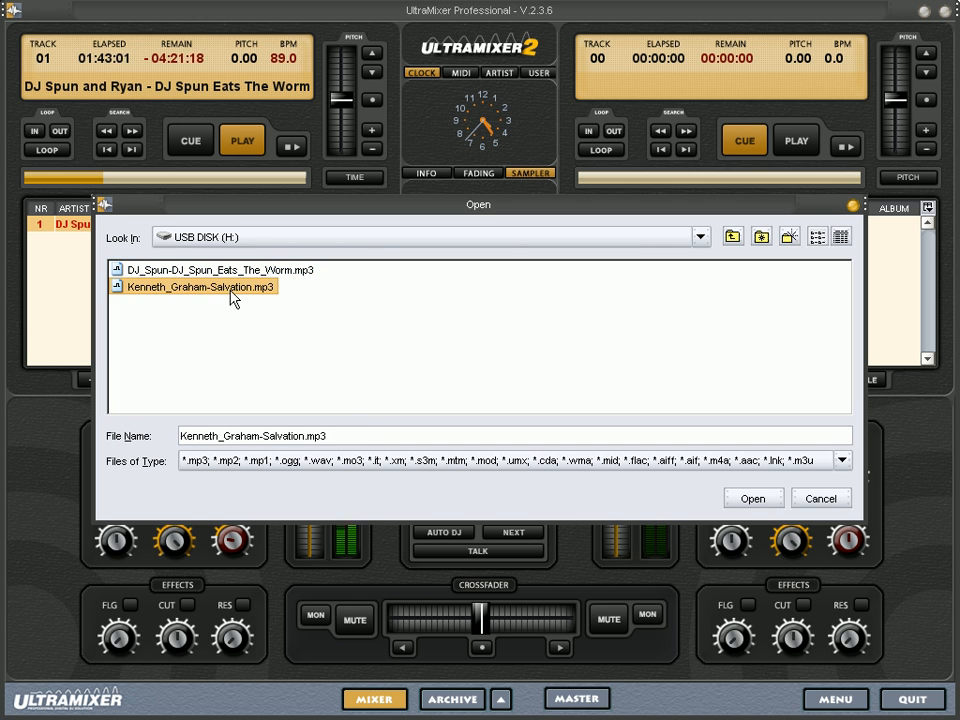
click(753, 498)
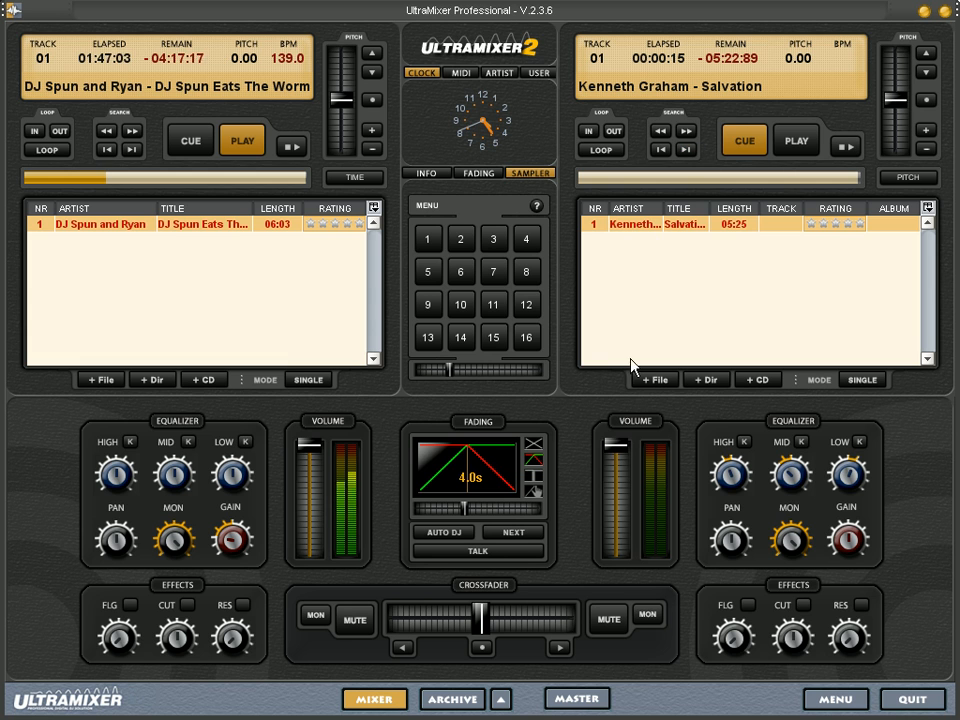
click(795, 140)
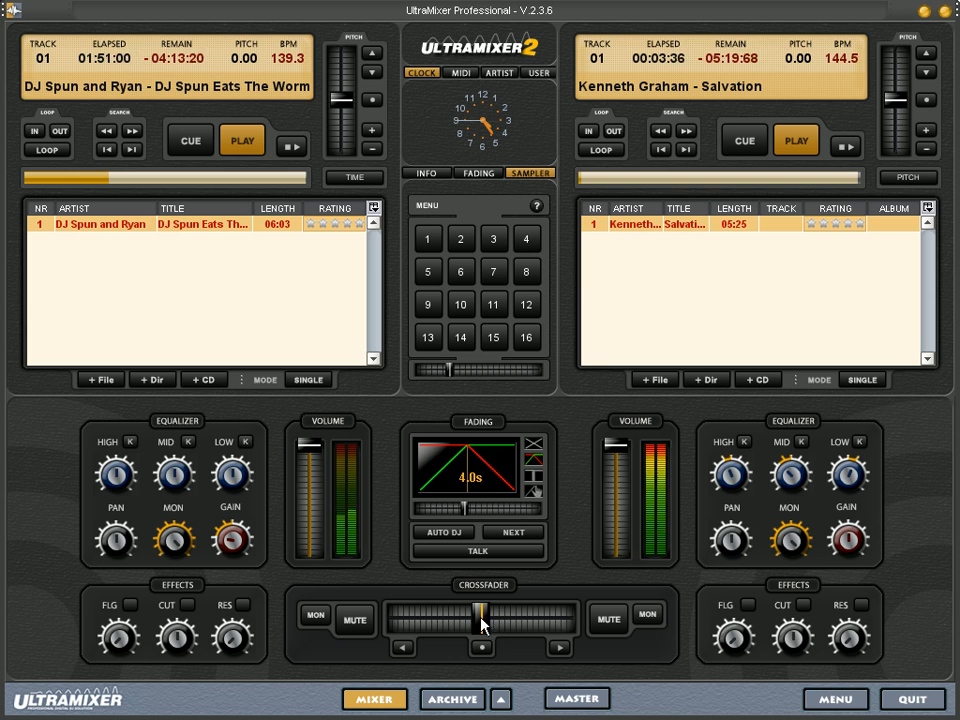
- Slide the crossfader fully right to Salvation, then all the way left to DJ Spun
drag(481, 618, 570, 618)
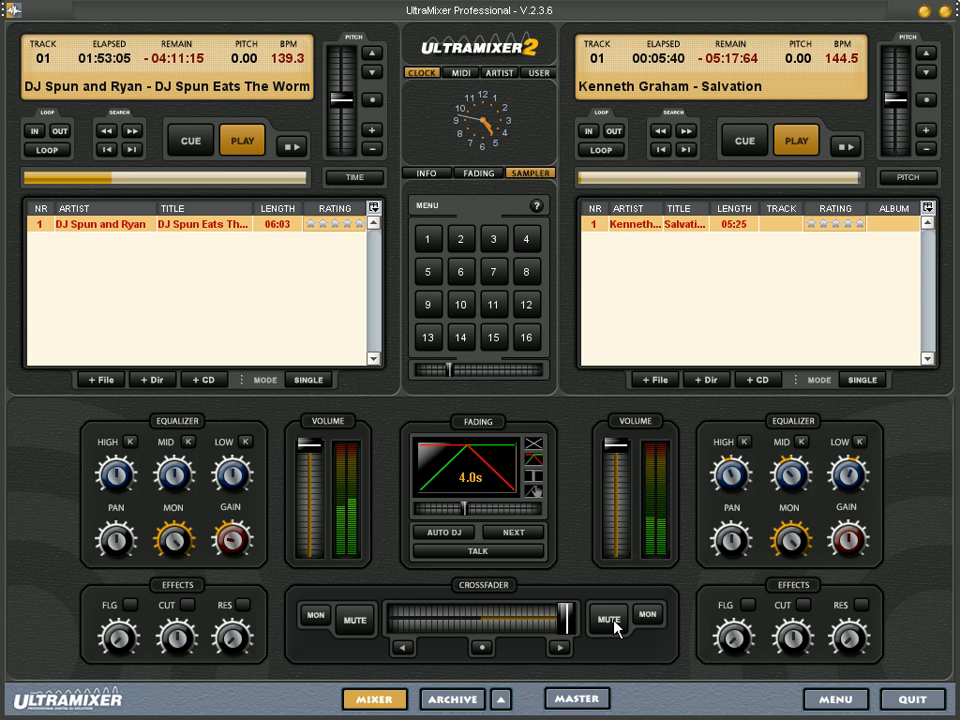
drag(565, 617, 415, 617)
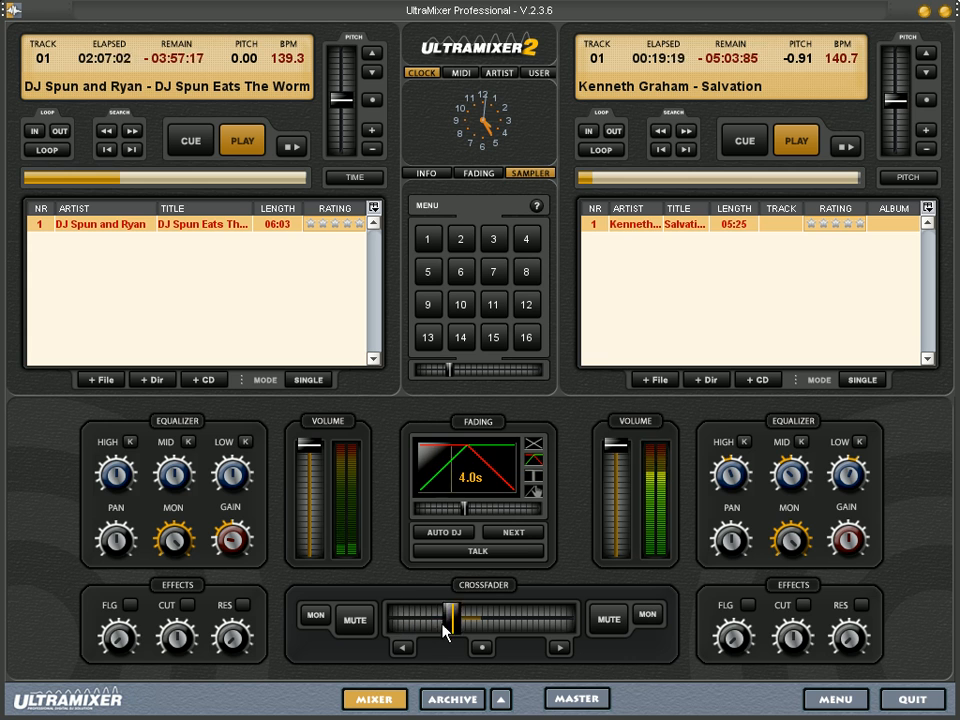
drag(448, 622, 392, 622)
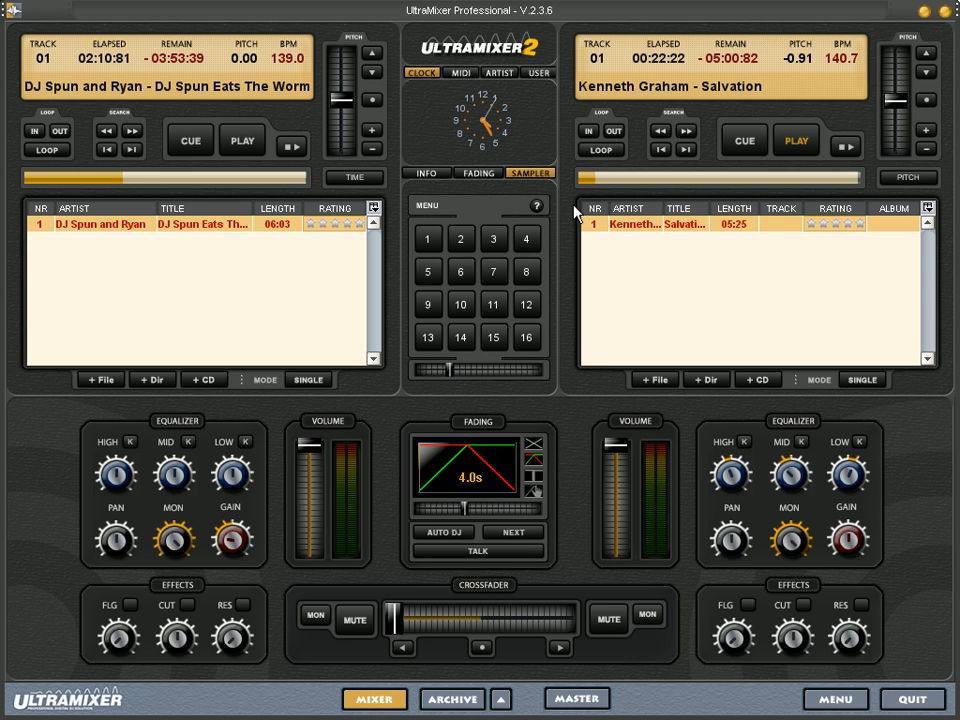
mouse_move(295, 70)
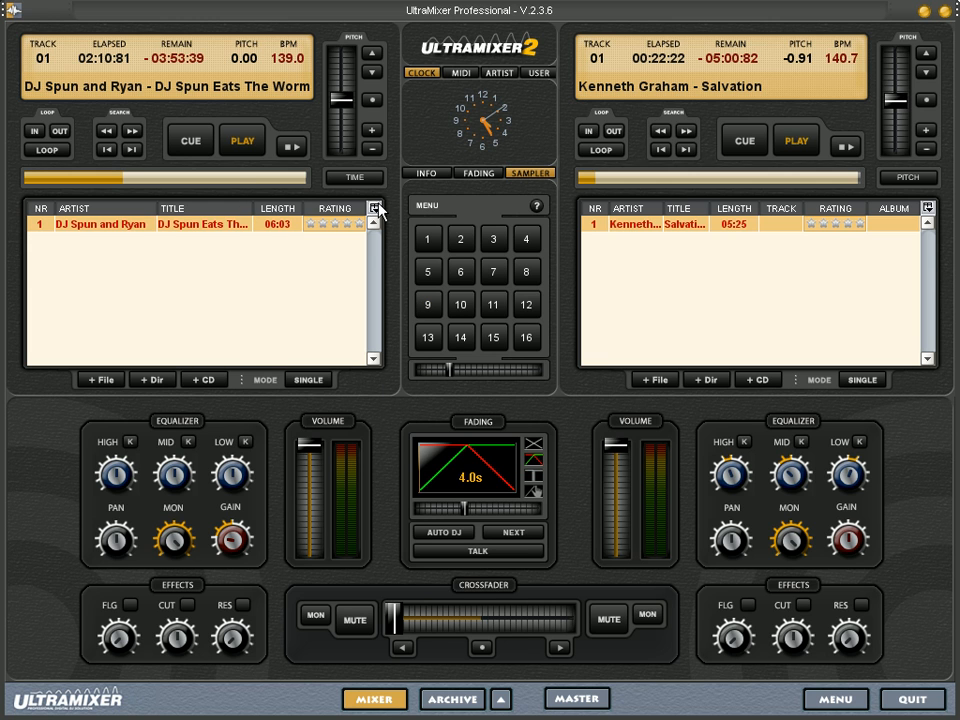
- Enable the BPM playlist column, run Calculate BPM, and reload the left track onto its deck
click(374, 208)
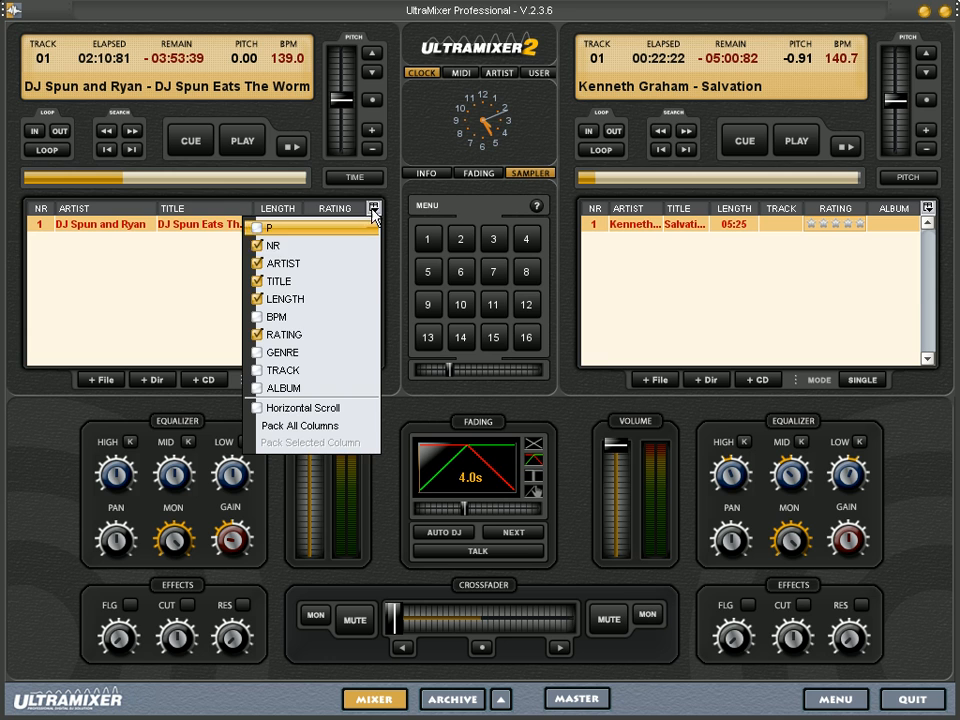
click(276, 316)
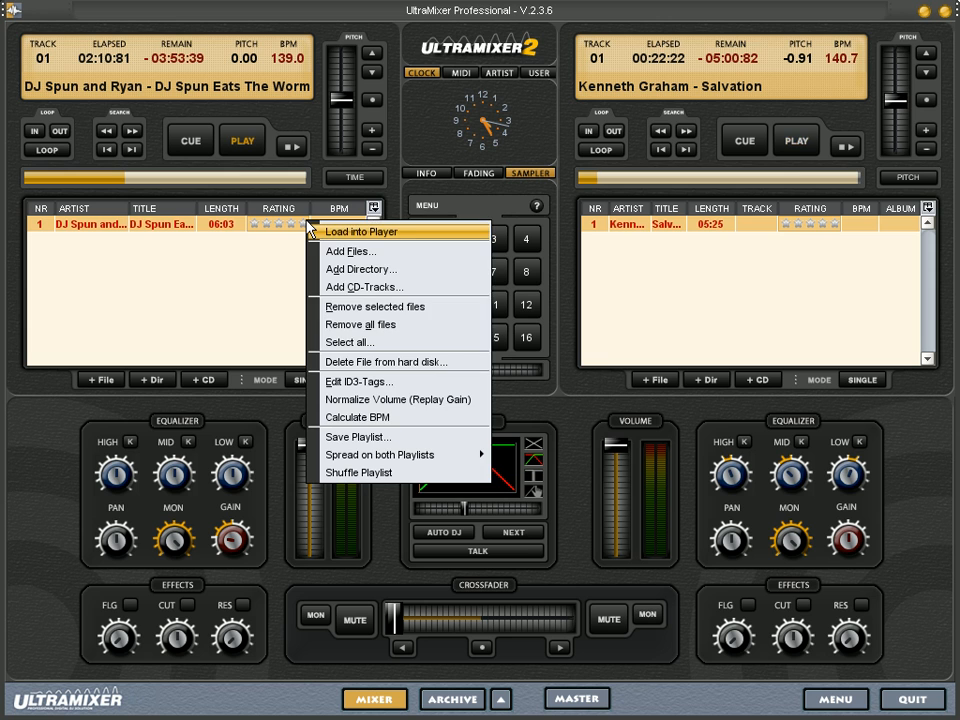
mouse_move(368, 417)
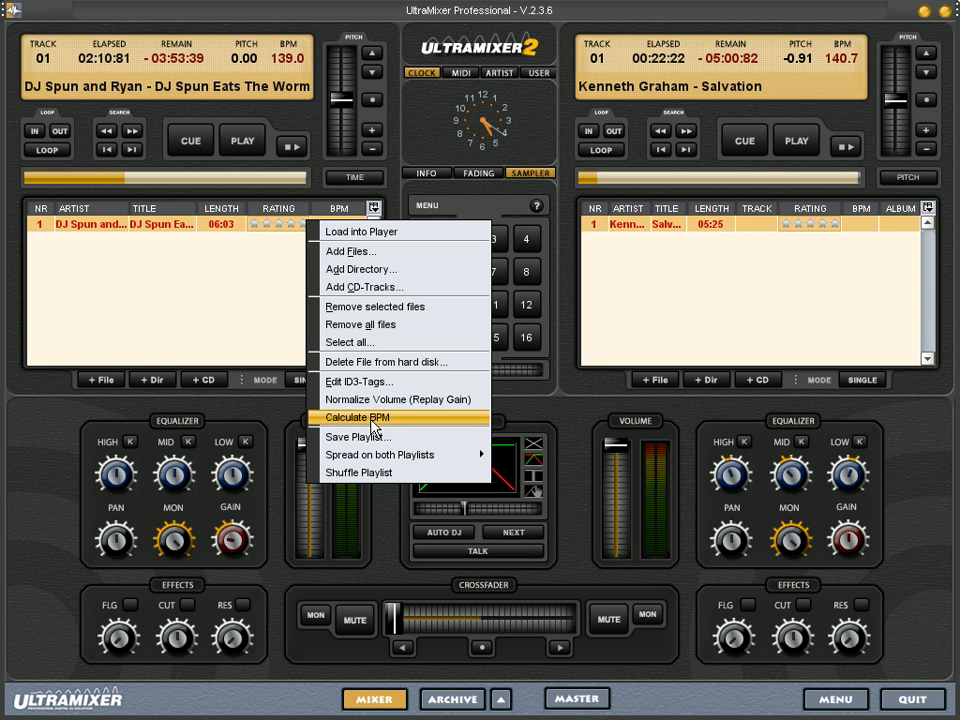
click(357, 417)
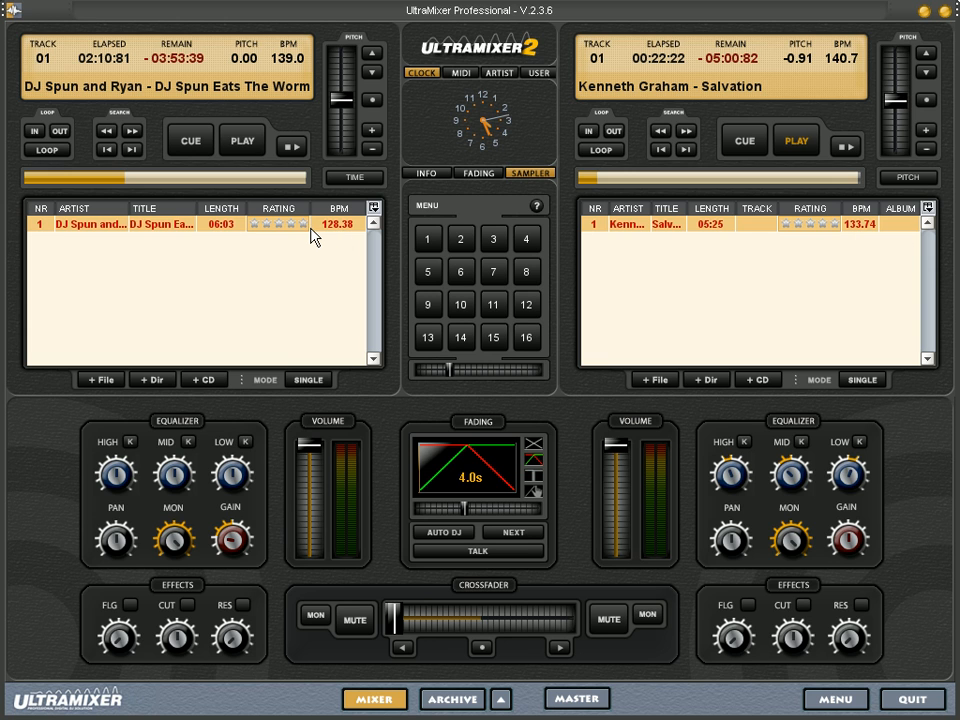
click(189, 139)
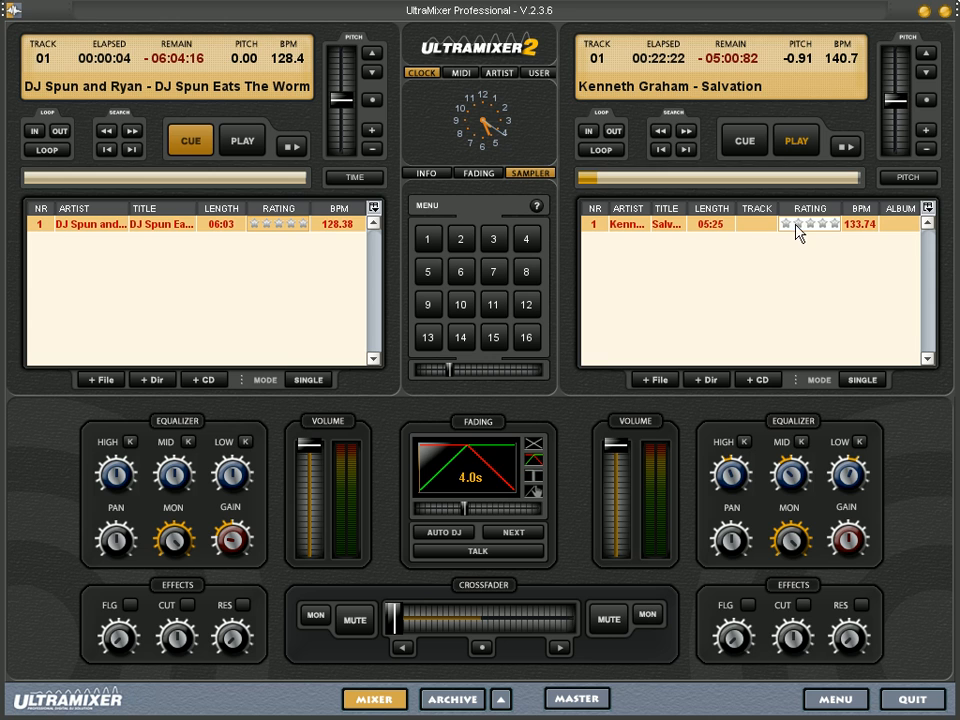
- Reload Salvation onto the right deck, cued at 132.5 BPM
click(744, 140)
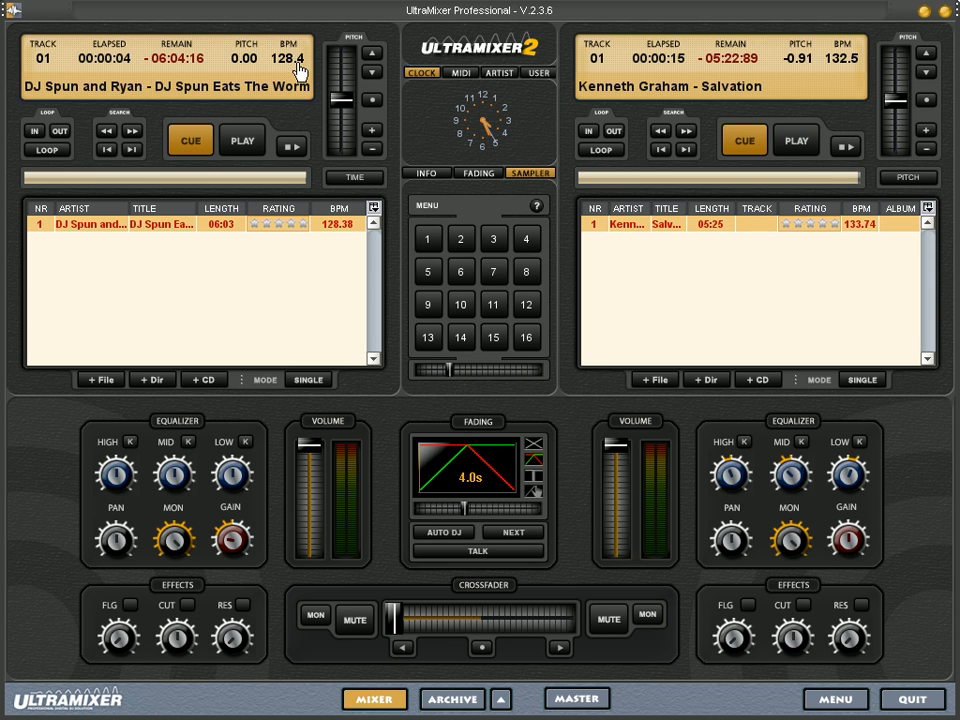
mouse_move(310, 280)
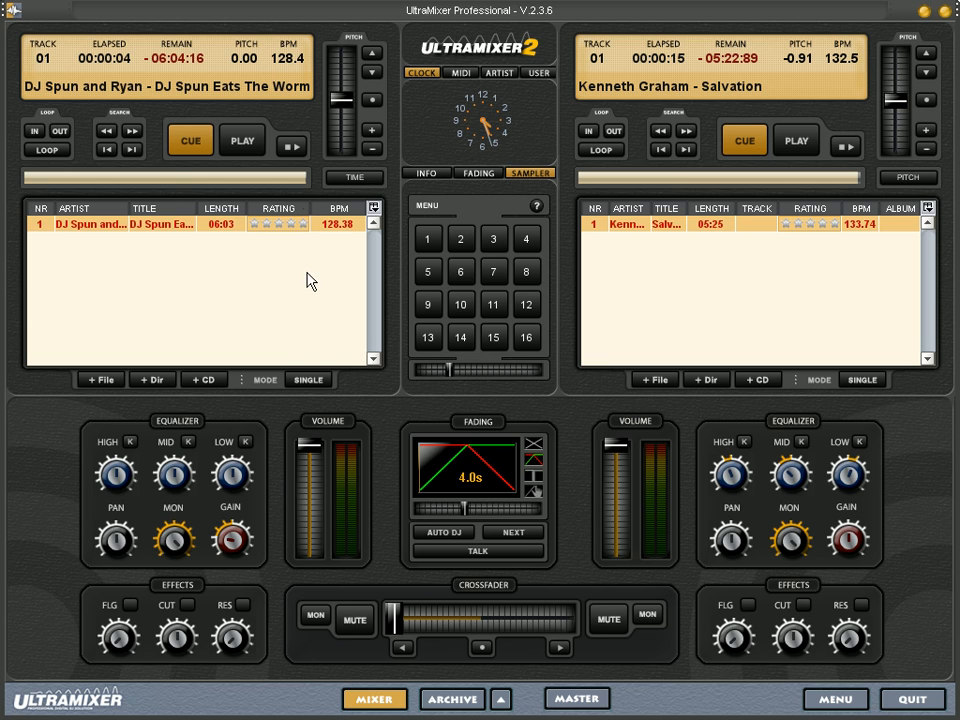
mouse_move(305, 277)
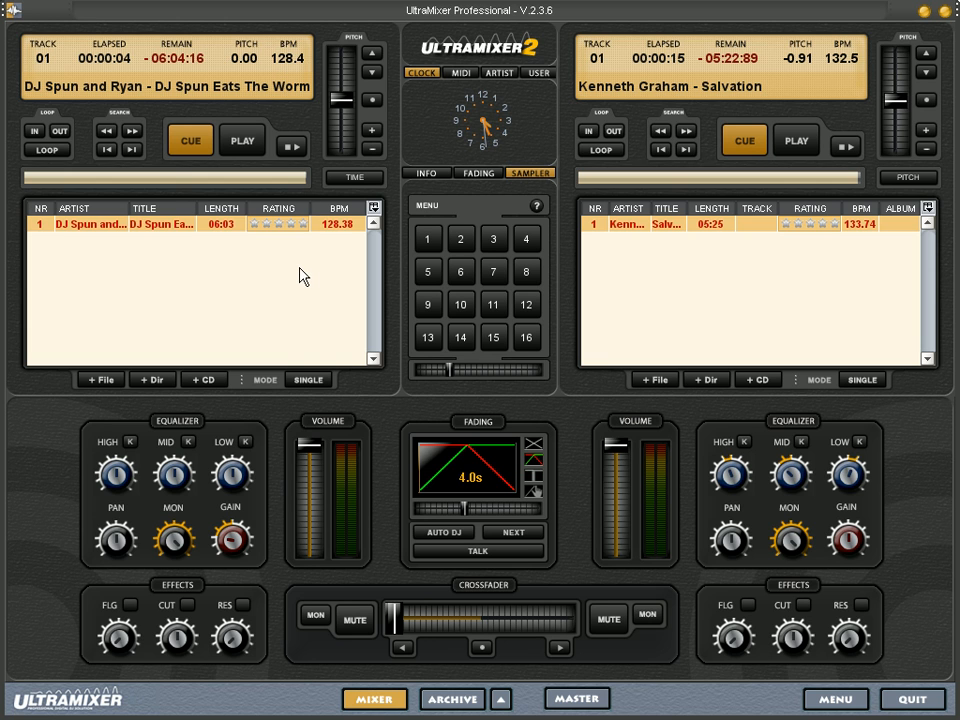
mouse_move(300, 253)
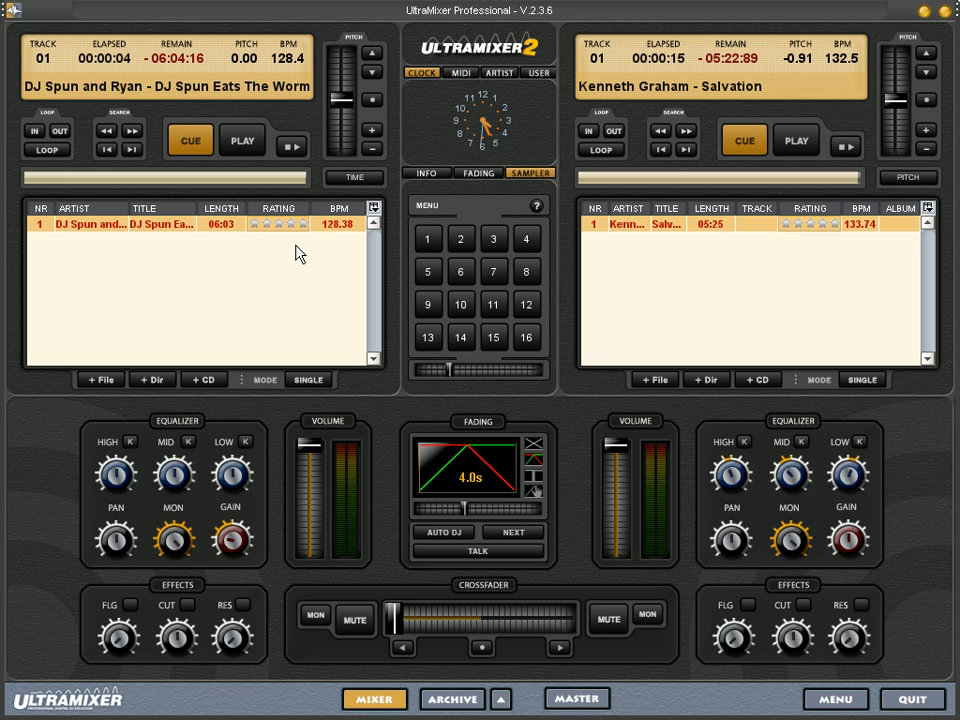
mouse_move(225, 302)
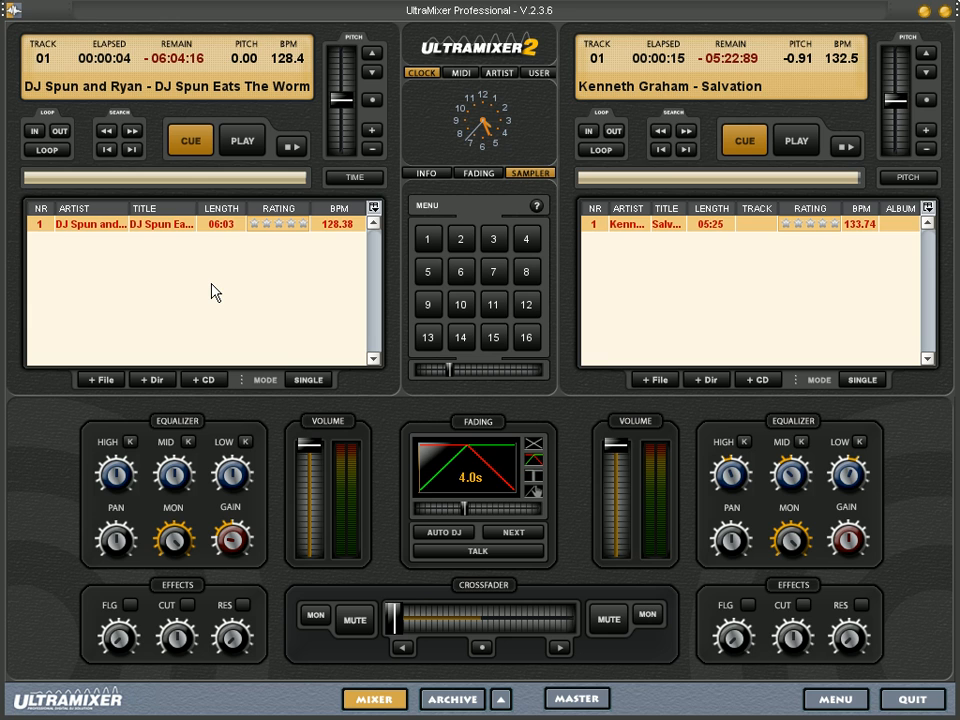
mouse_move(756, 291)
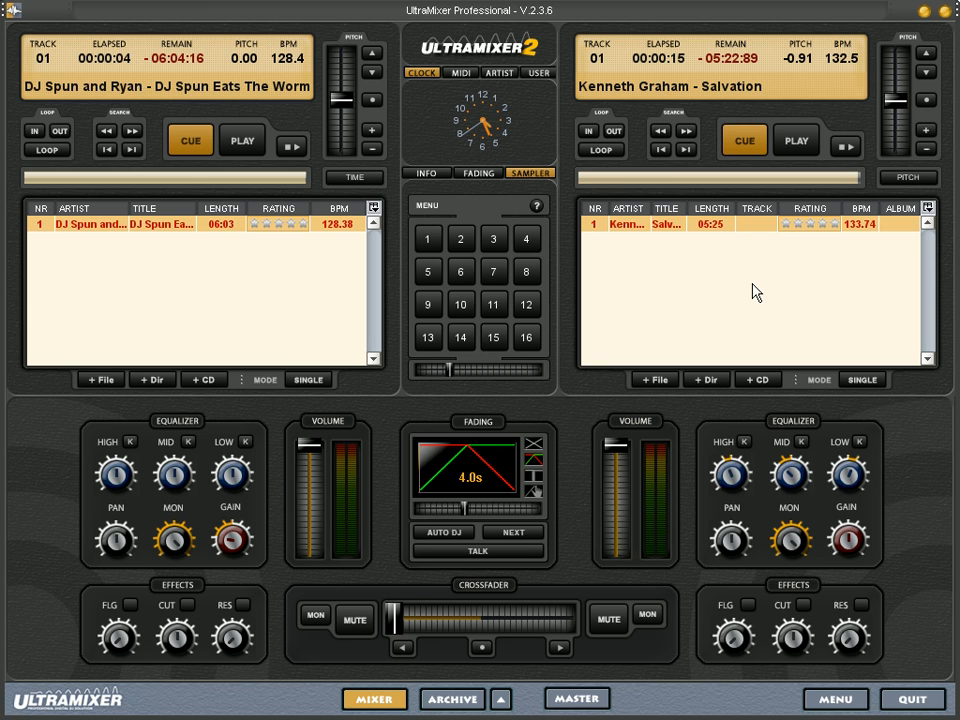
mouse_move(191, 234)
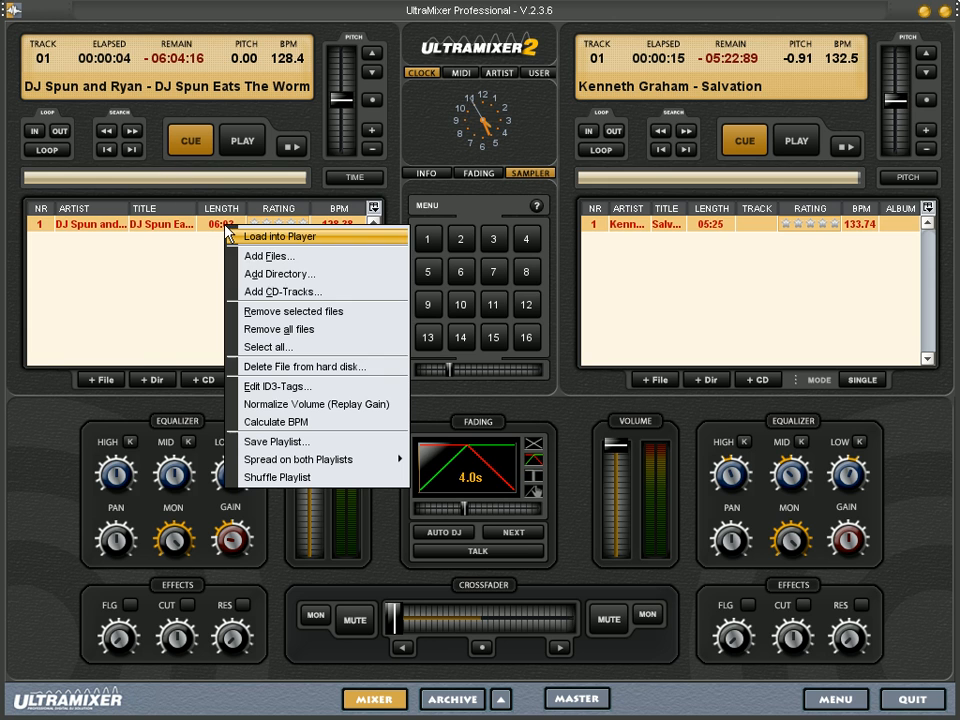
mouse_move(316, 404)
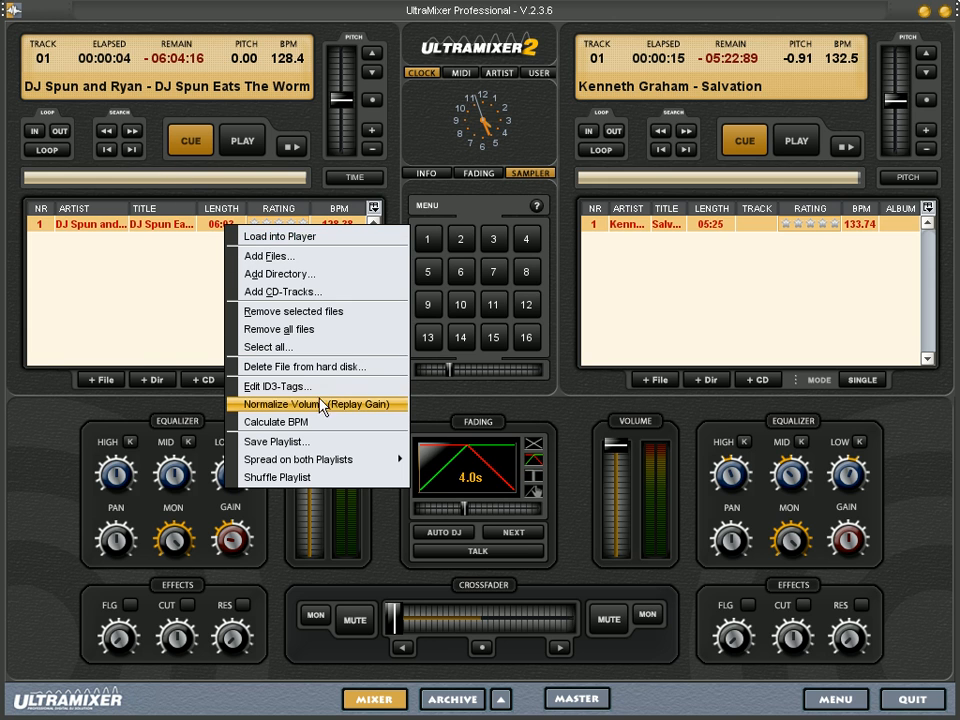
- Choose Normalize Volume (Replay Gain) for the left playlist track
click(318, 404)
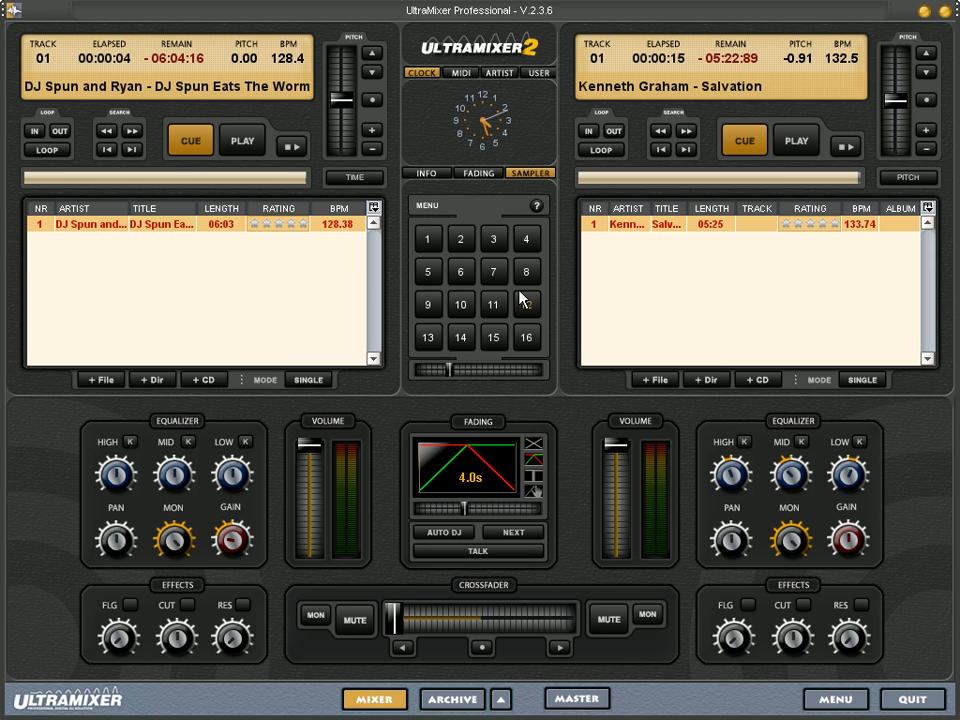
mouse_move(248, 270)
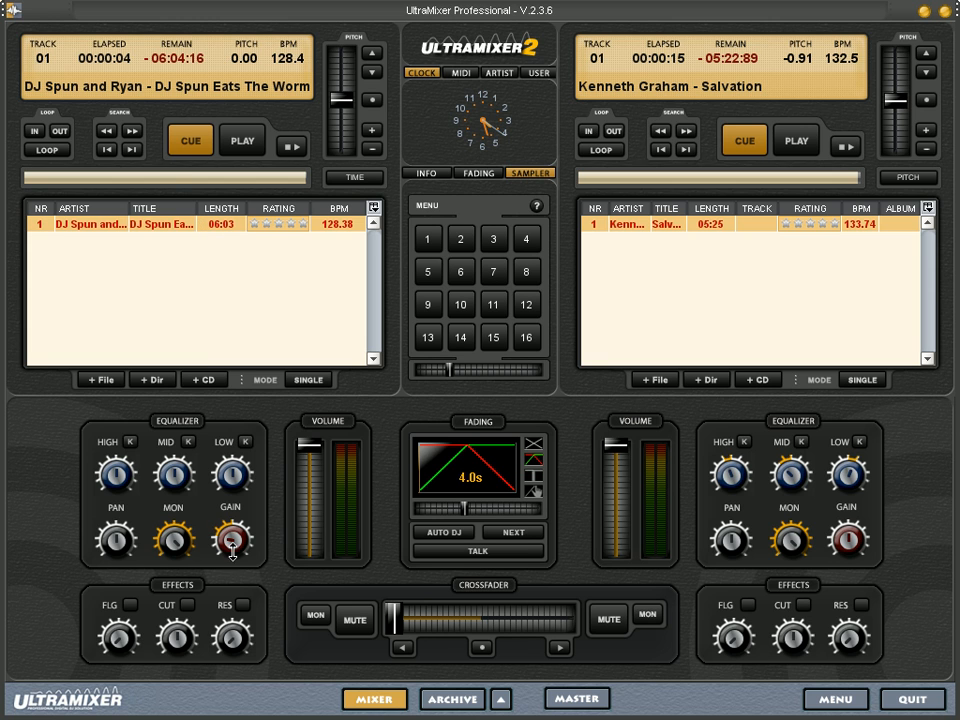
mouse_move(258, 228)
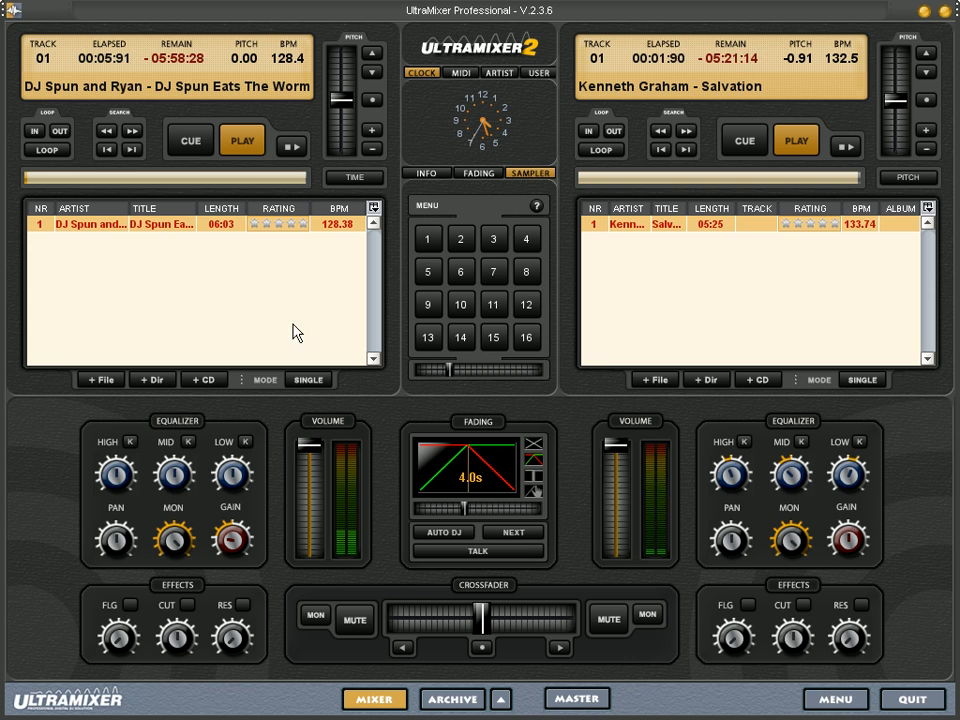
- Drag the right deck's volume fader down to quiet the Salvation track
drag(615, 460, 615, 505)
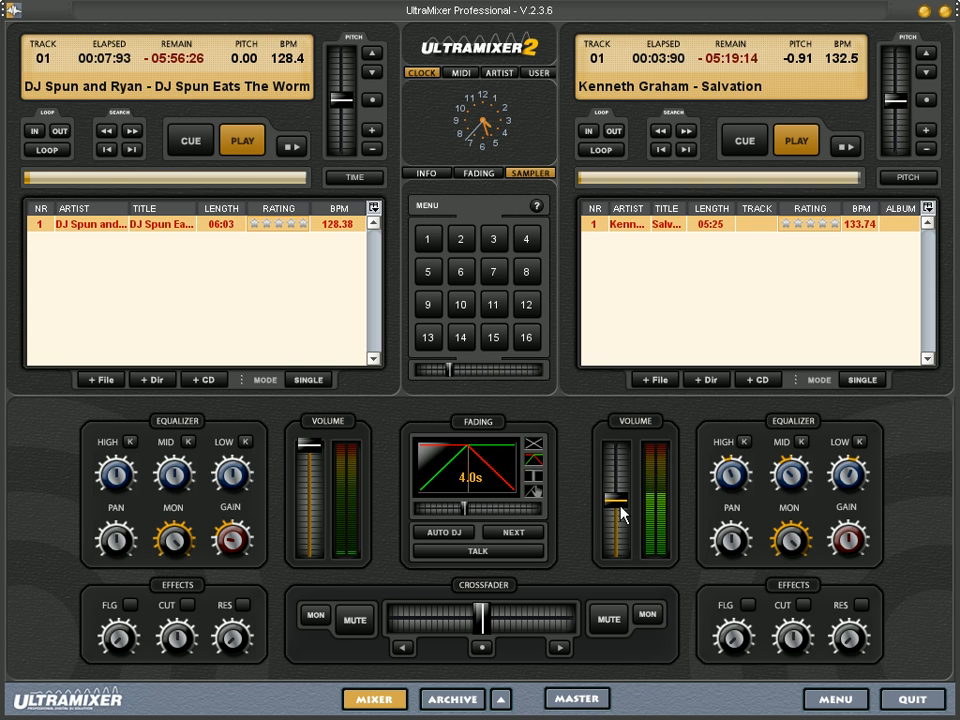